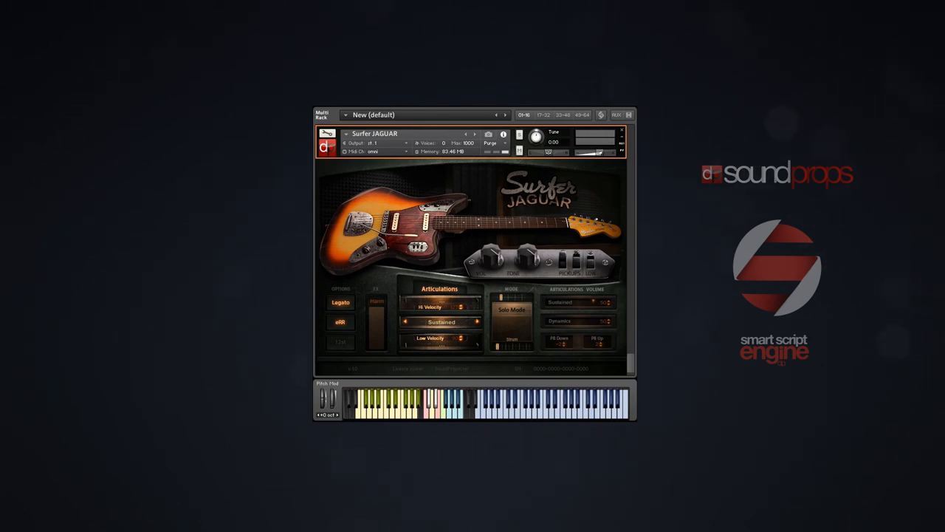
pyautogui.moveTo(315, 342)
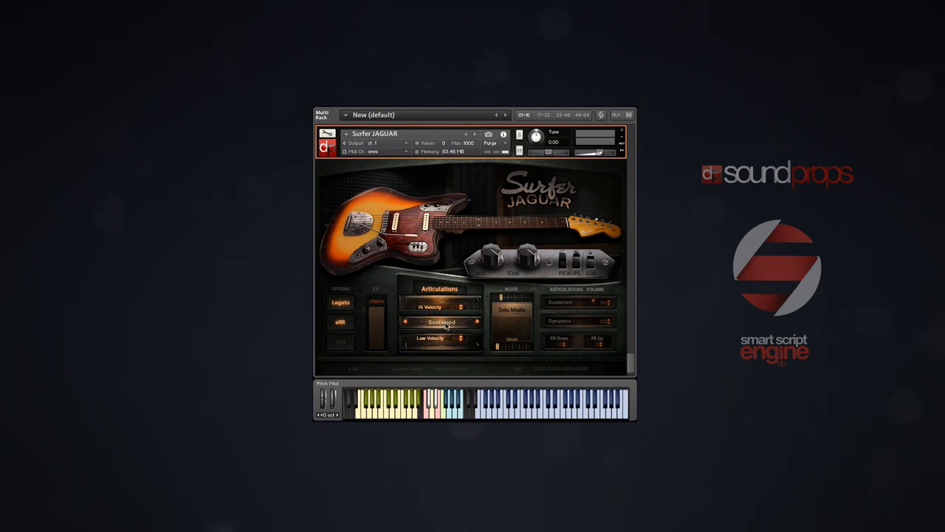
# Load the Jazz Special L4 guitar into the Kontakt rack in place of Surfer JAGUAR.
pyautogui.click(441, 321)
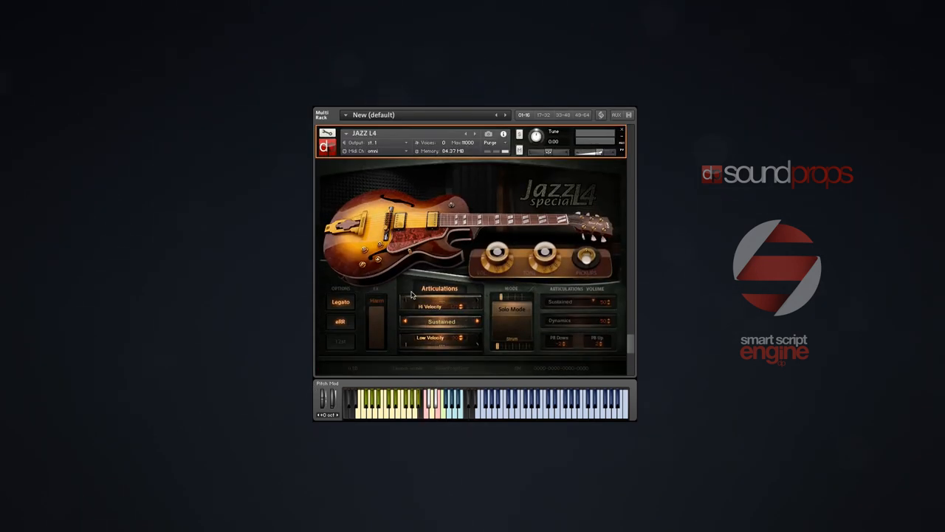
pyautogui.click(440, 302)
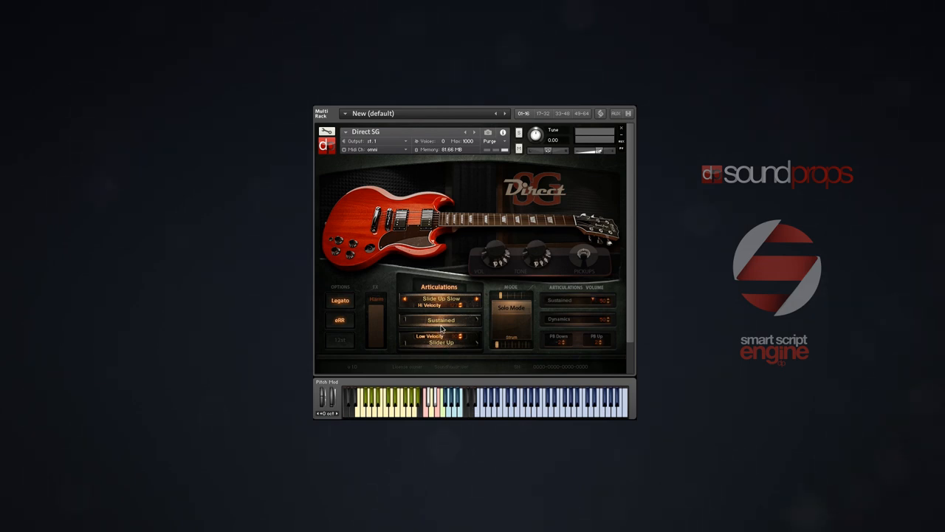
pyautogui.click(441, 299)
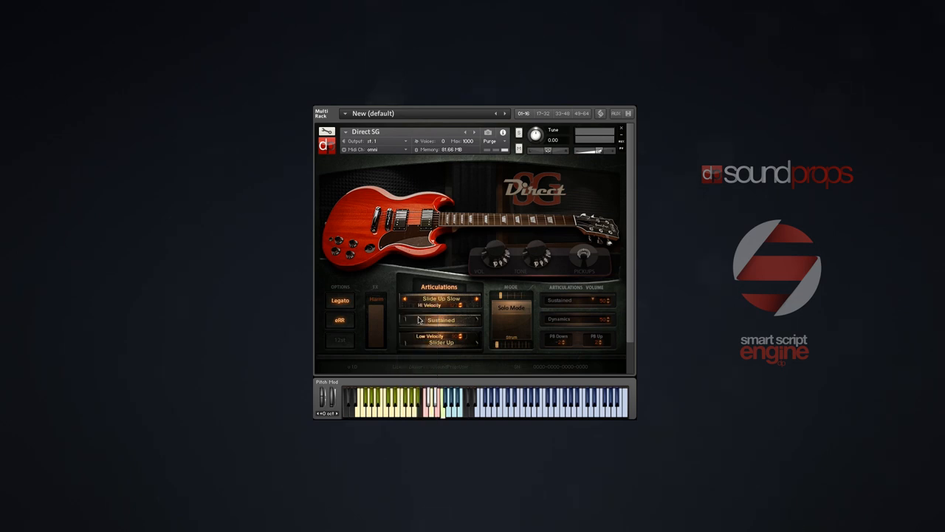
pyautogui.click(441, 320)
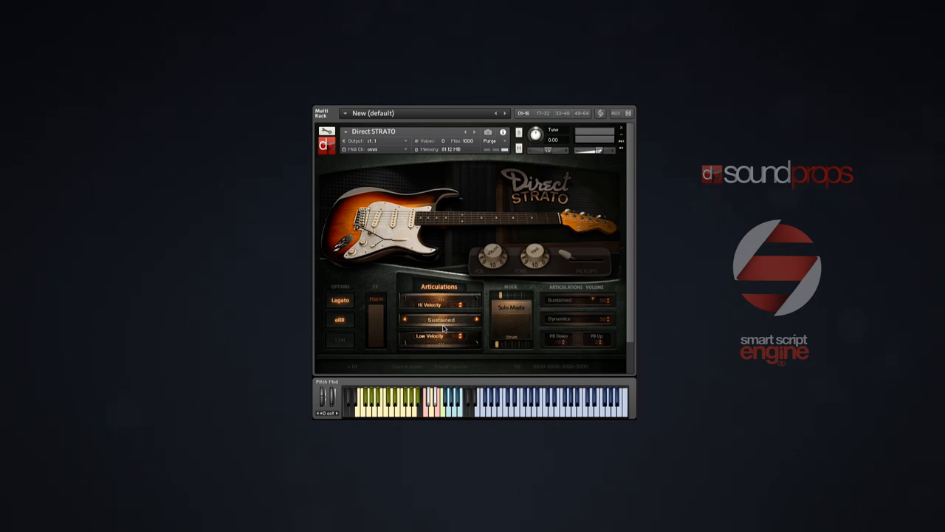
pyautogui.moveTo(377, 291)
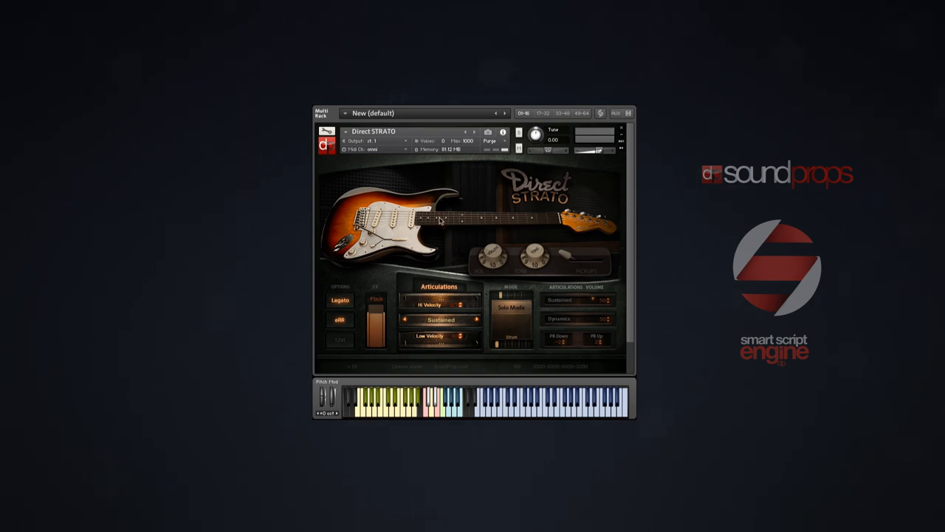
pyautogui.moveTo(475, 273)
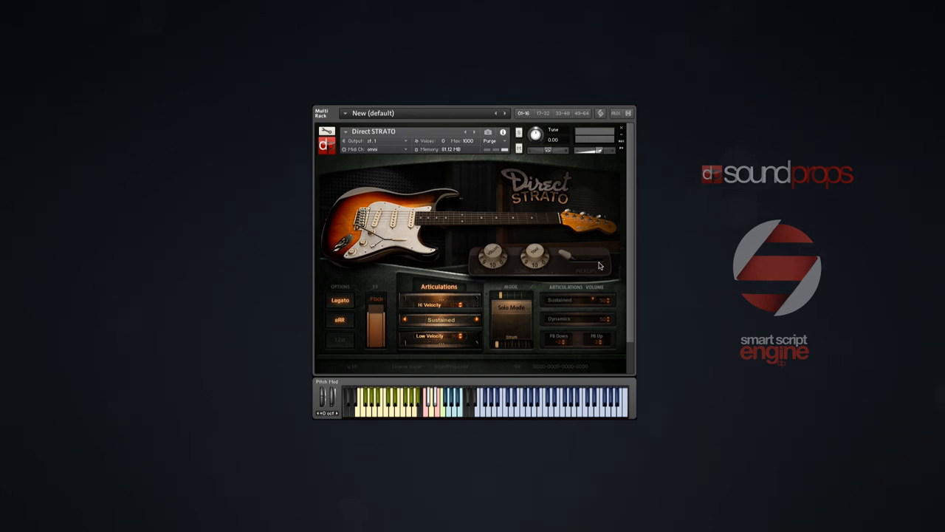
pyautogui.moveTo(613, 247)
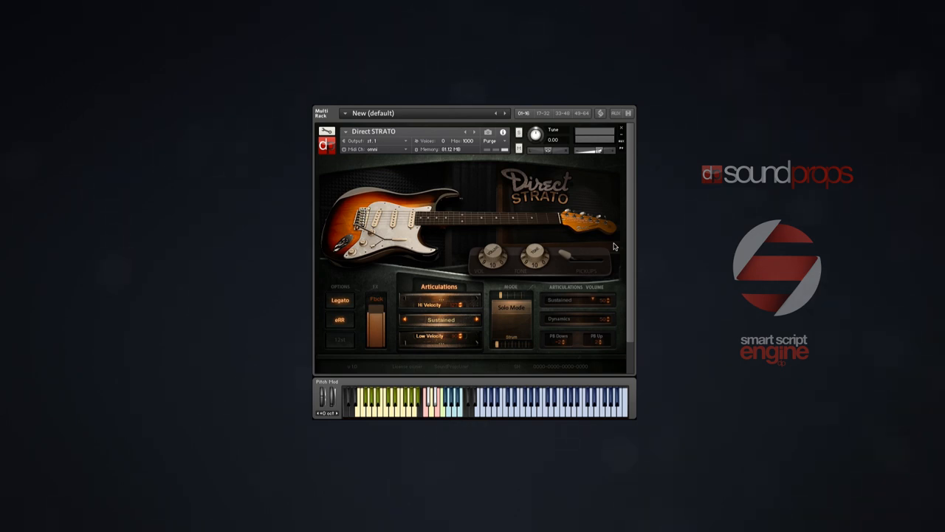
pyautogui.moveTo(566, 268)
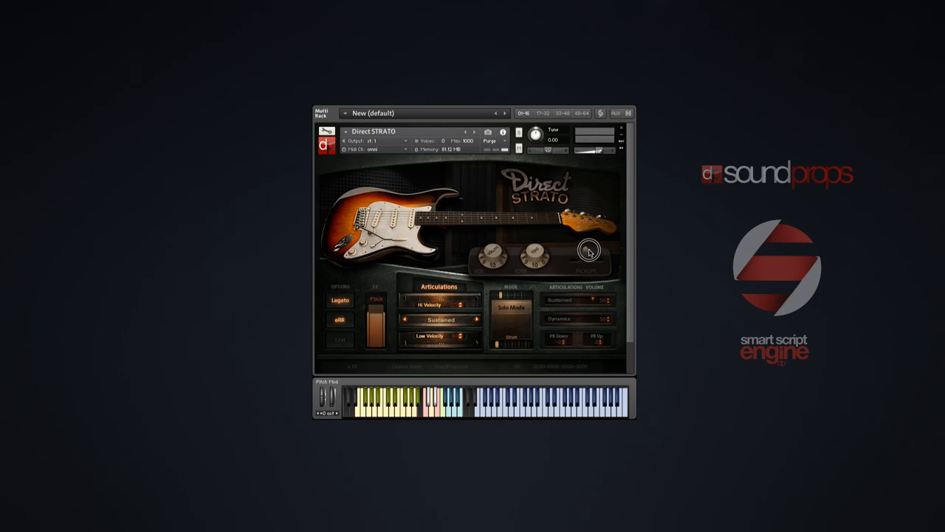
pyautogui.moveTo(615, 246)
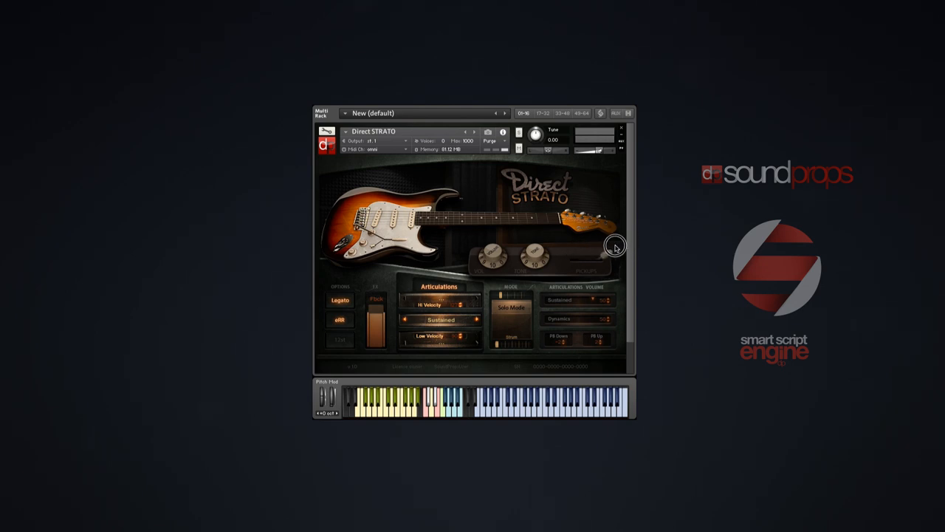